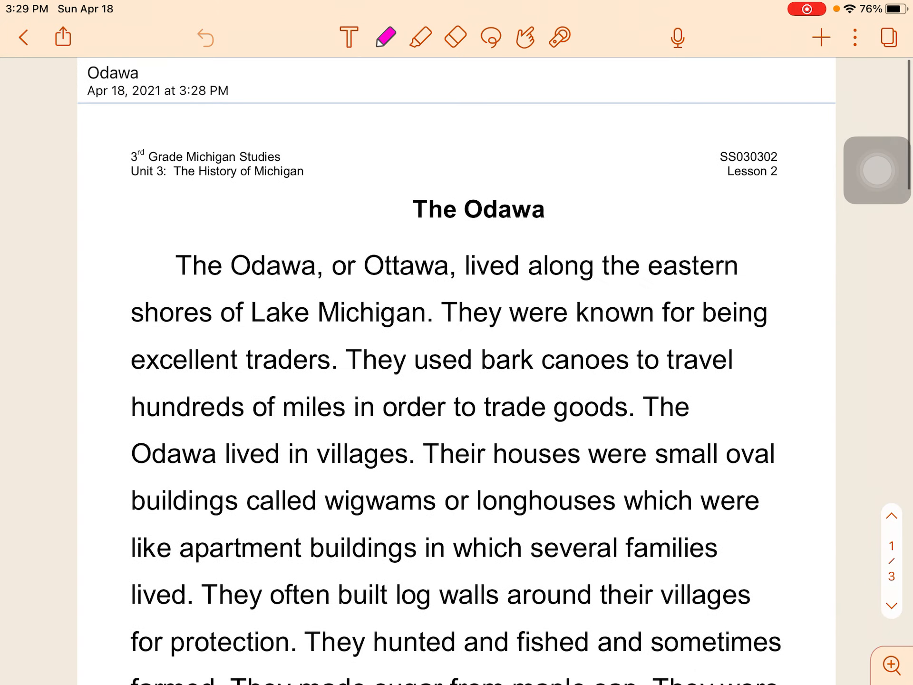
Scroll down to the Odawa Data Collection Sheet and pick the highlighter tool.
scroll("down", 3)
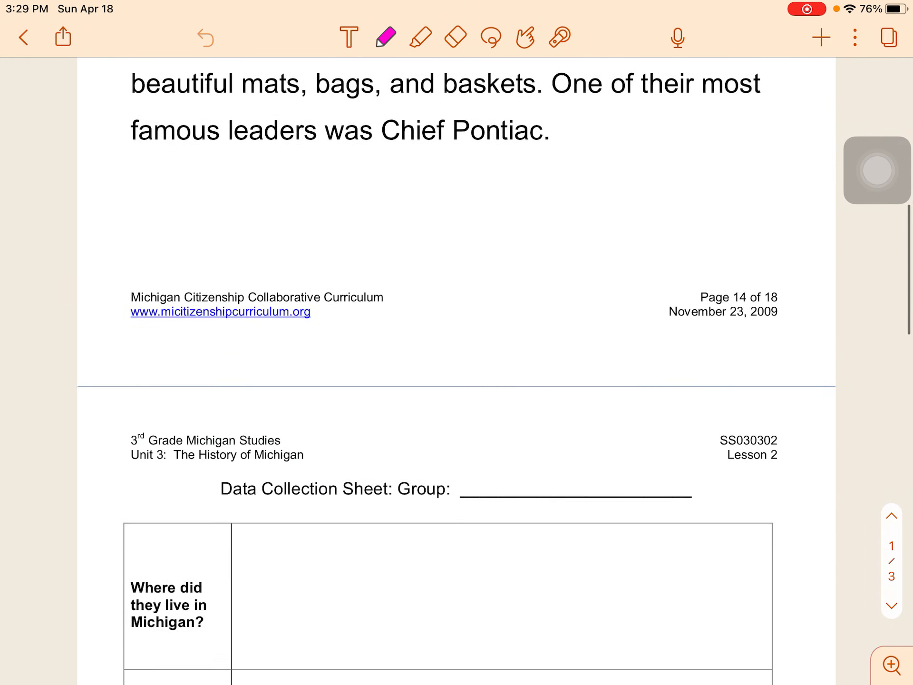
scroll("down", 3)
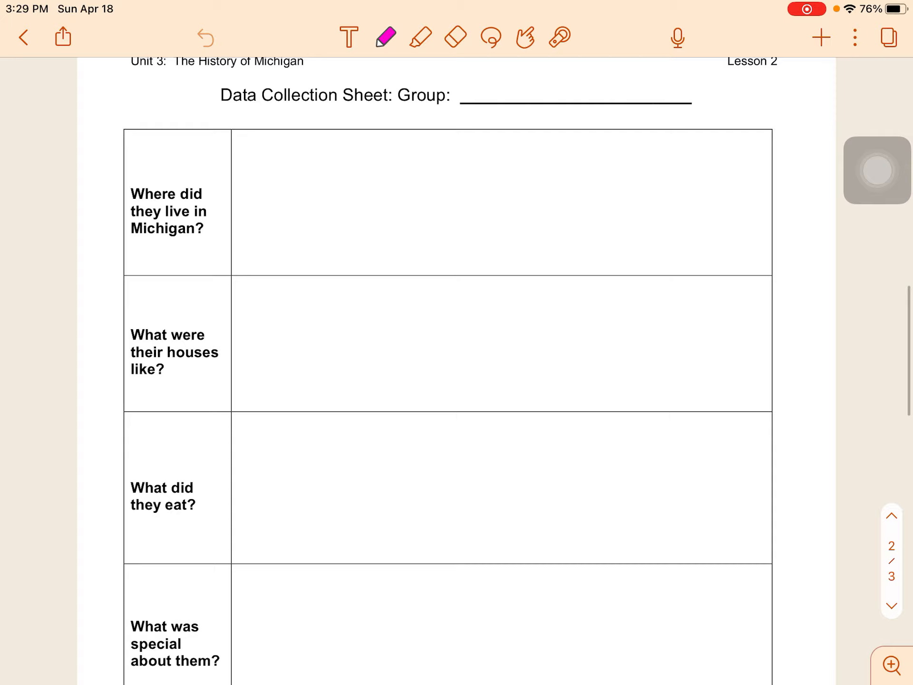
left_click(420, 37)
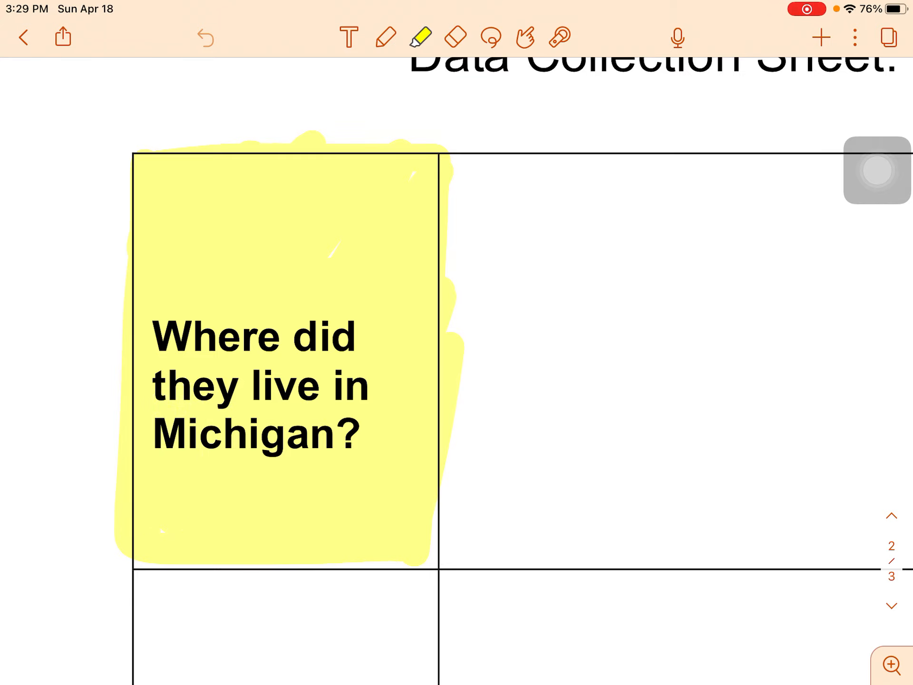
Pick orange, then red, in the highlighter palette for the question cells.
left_click(421, 36)
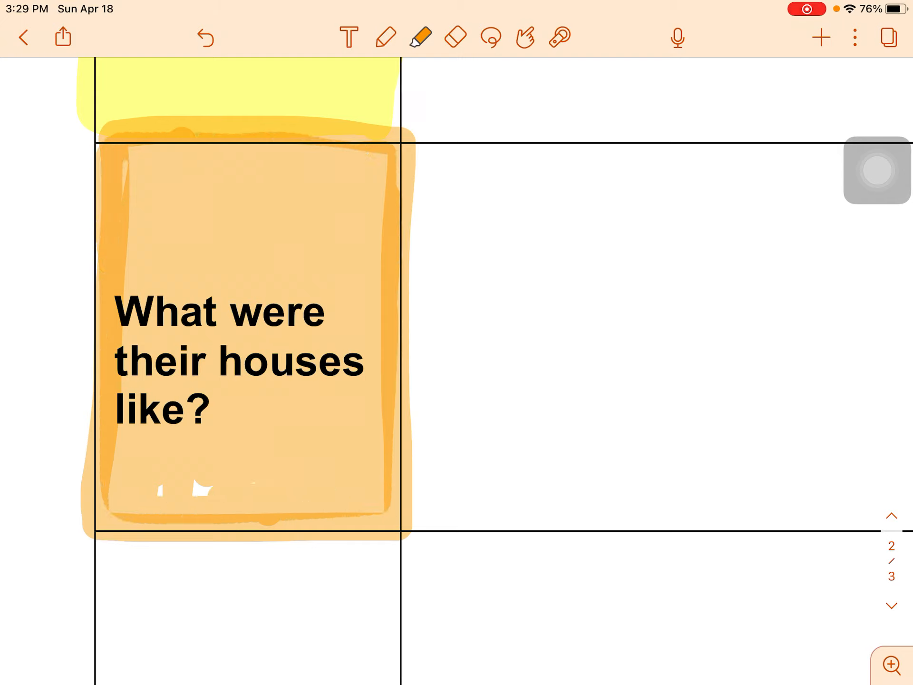
left_click(420, 36)
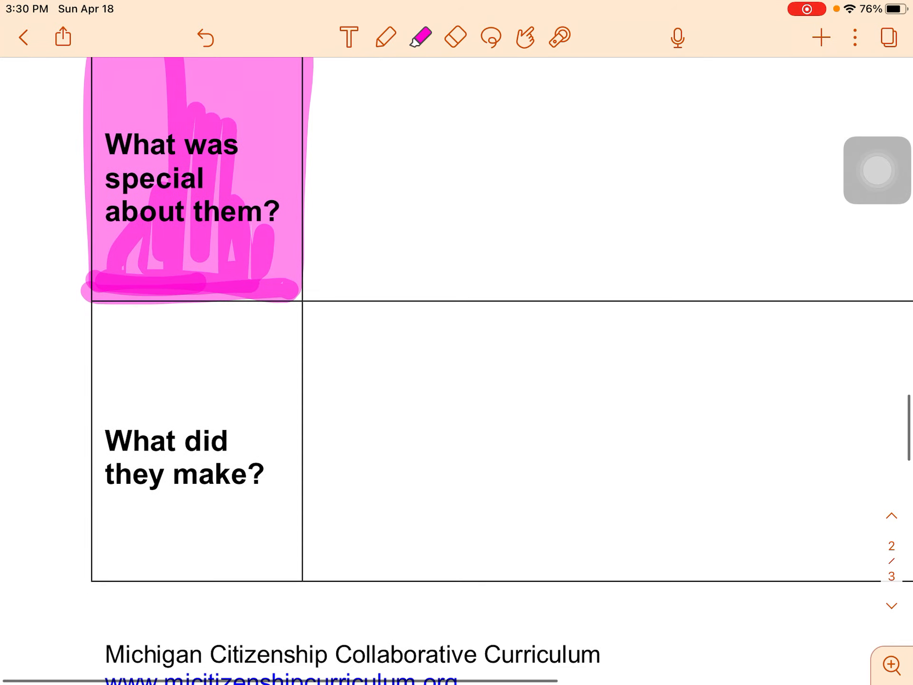
Choose green in the highlighter palette for the last question cell.
left_click(420, 37)
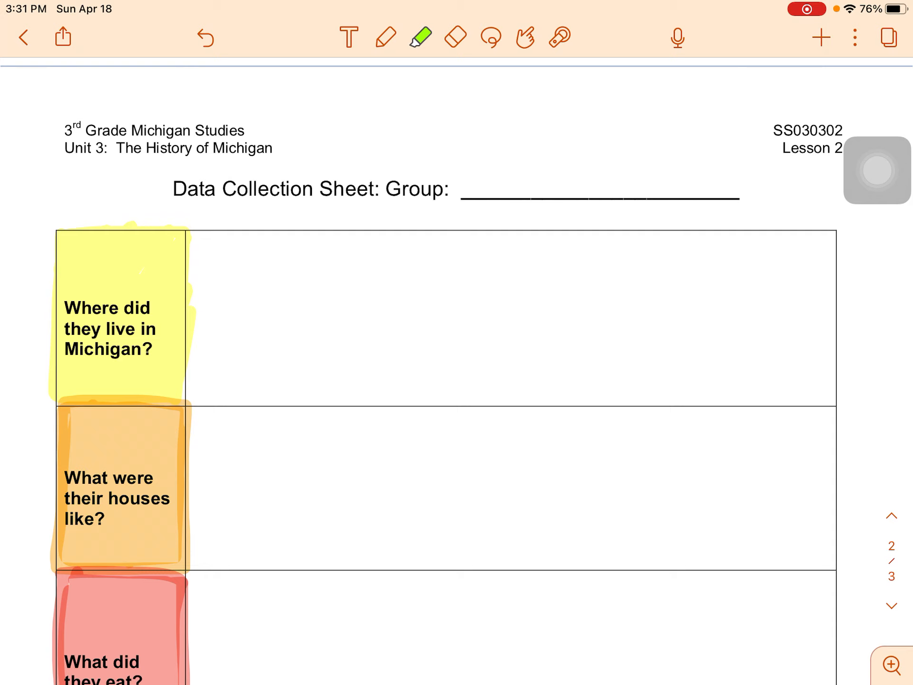
Scroll through the Odawa article and data sheet to review the five coloured cells.
scroll("up", 3)
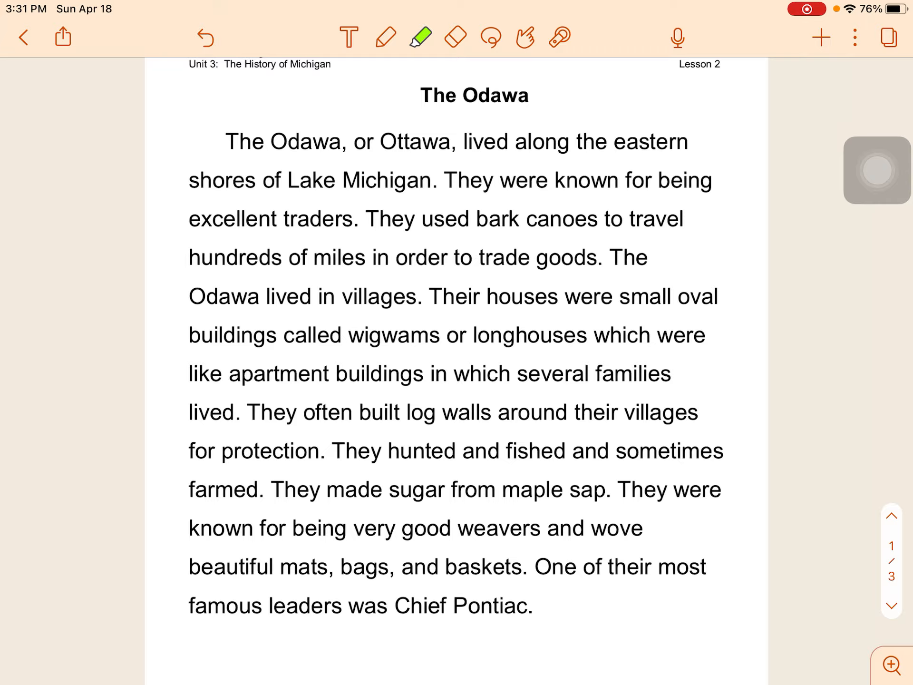
scroll("down", 3)
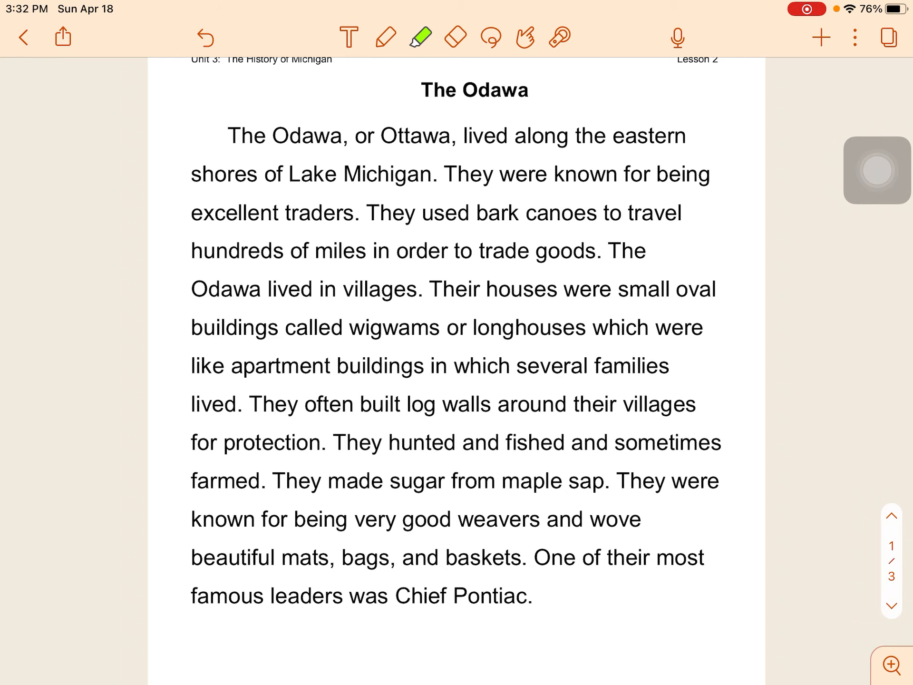
scroll("down", 3)
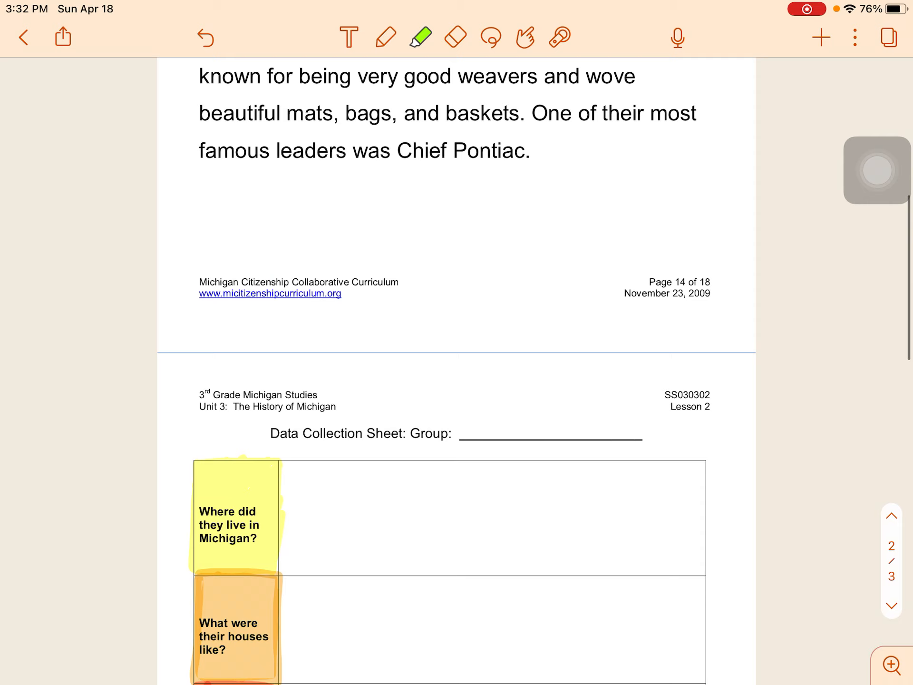
scroll("down", 3)
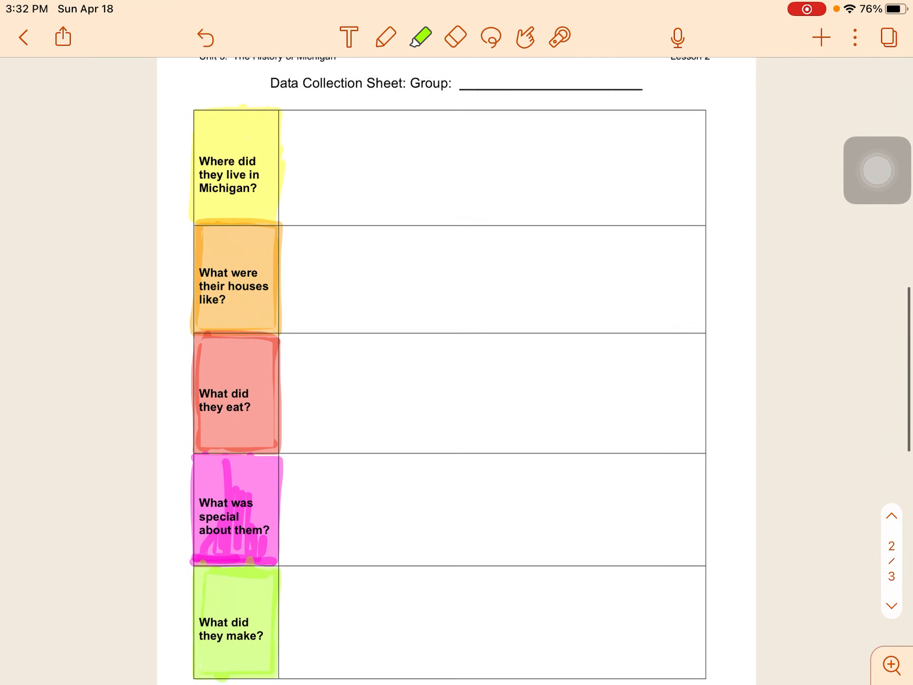